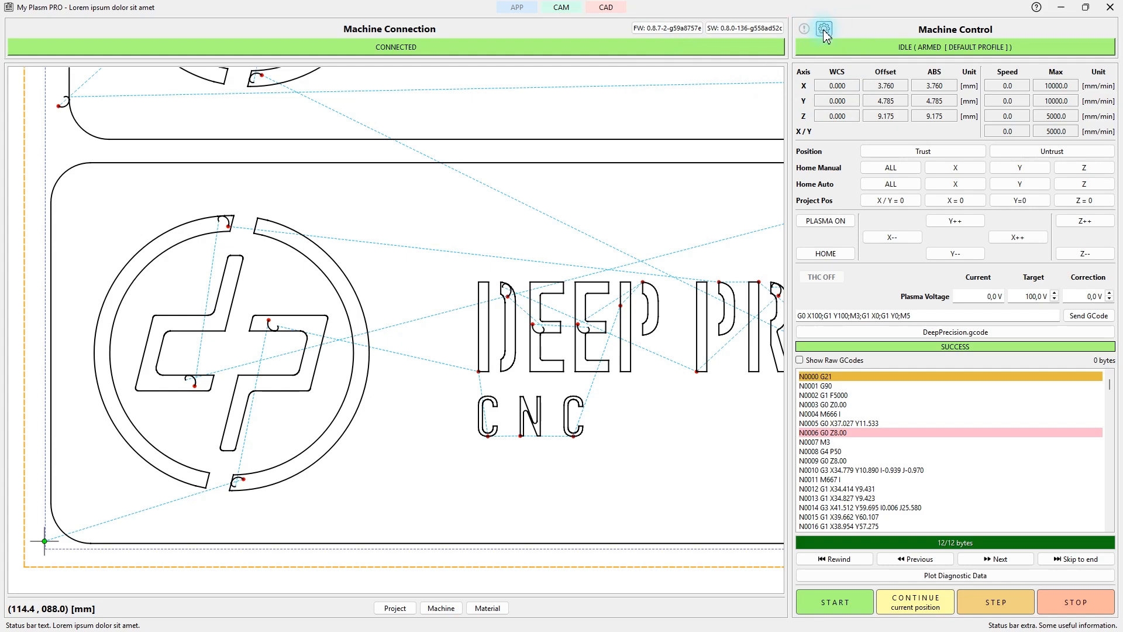
- Open the machine Configuration window from the Machine Control settings gear
left_click(825, 30)
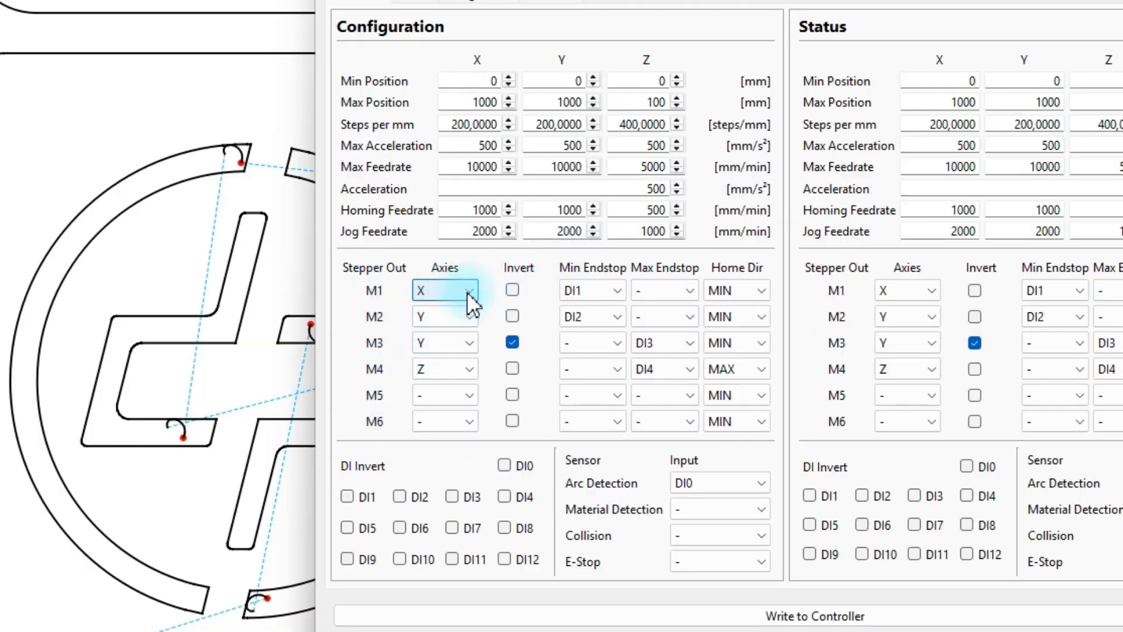
- Change the stepper motor inversion setting in the controller configuration
left_click(444, 290)
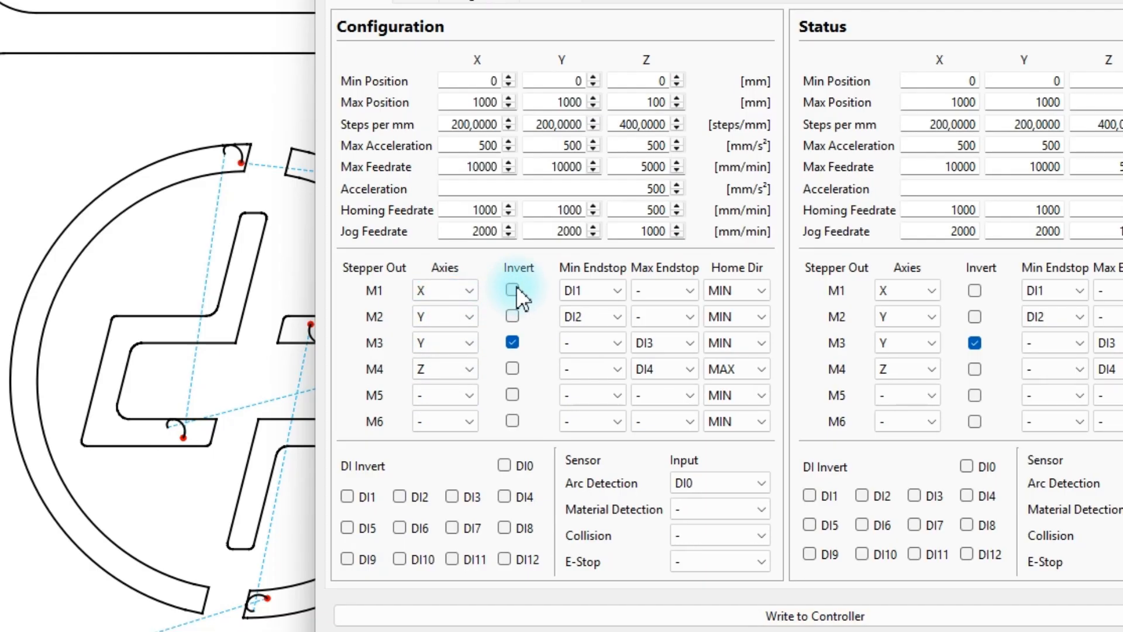
mouse_move(513, 368)
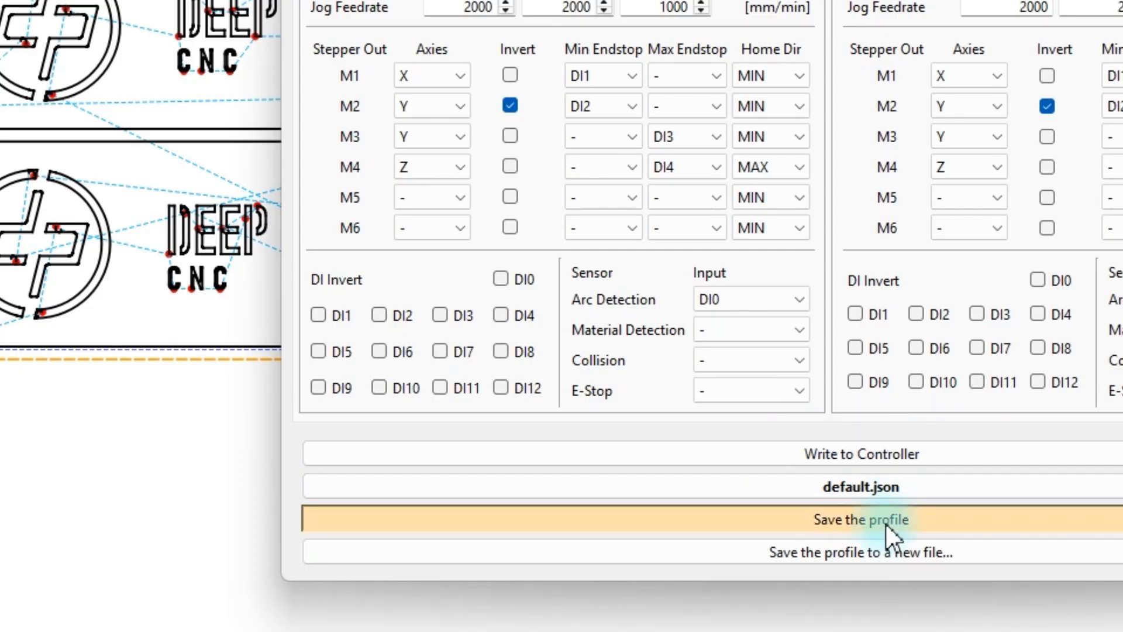
mouse_move(861, 552)
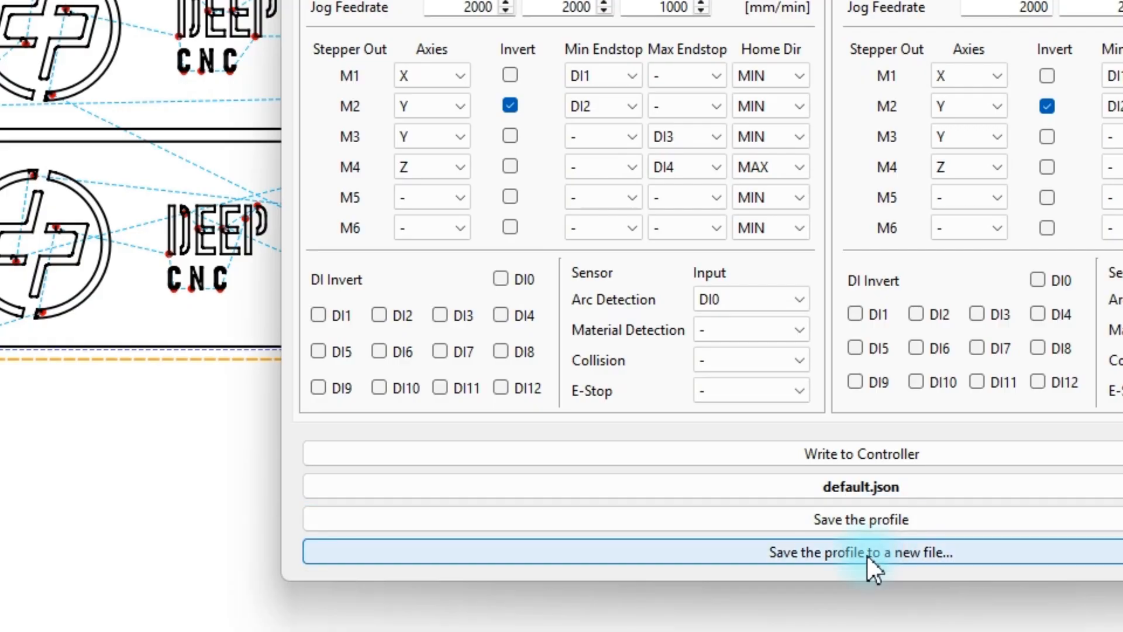
- Save the motor direction changes to the default.json machine profile
left_click(861, 552)
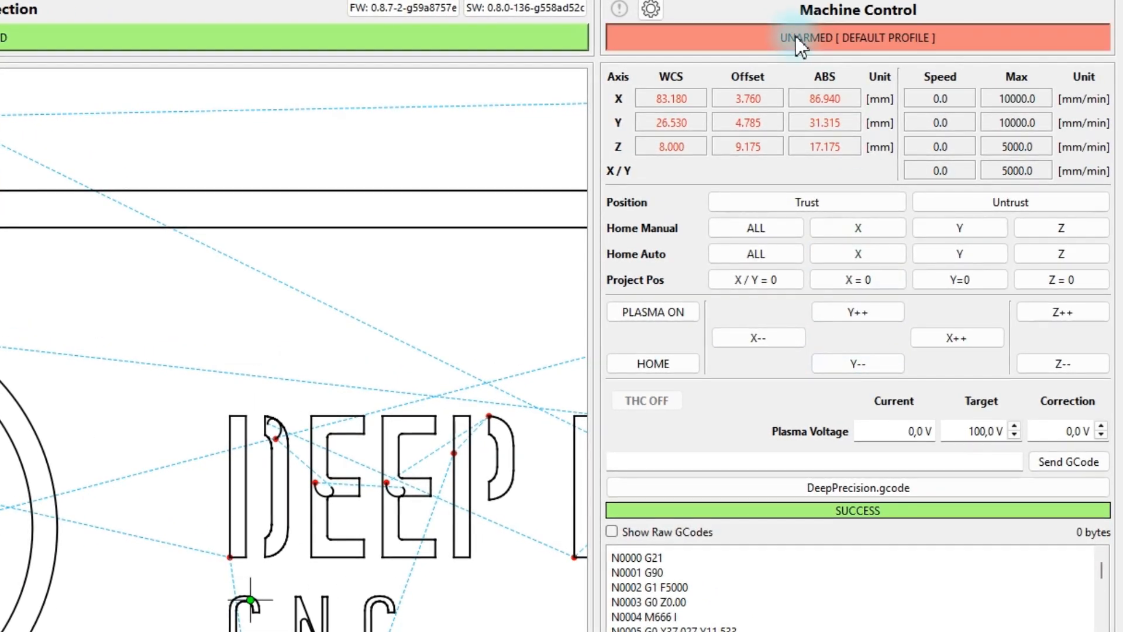
- Arm the machine via the red UNARMED status bar so it reports idle
left_click(957, 336)
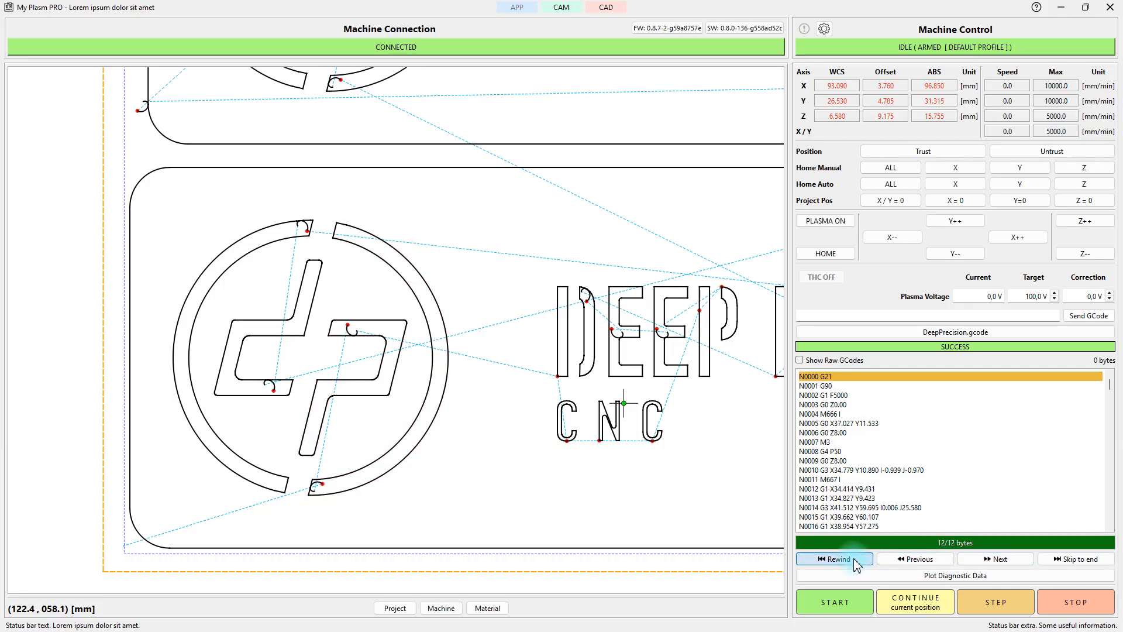
- Start DeepPrecision.gcode in automatic mode from its first line
left_click(833, 601)
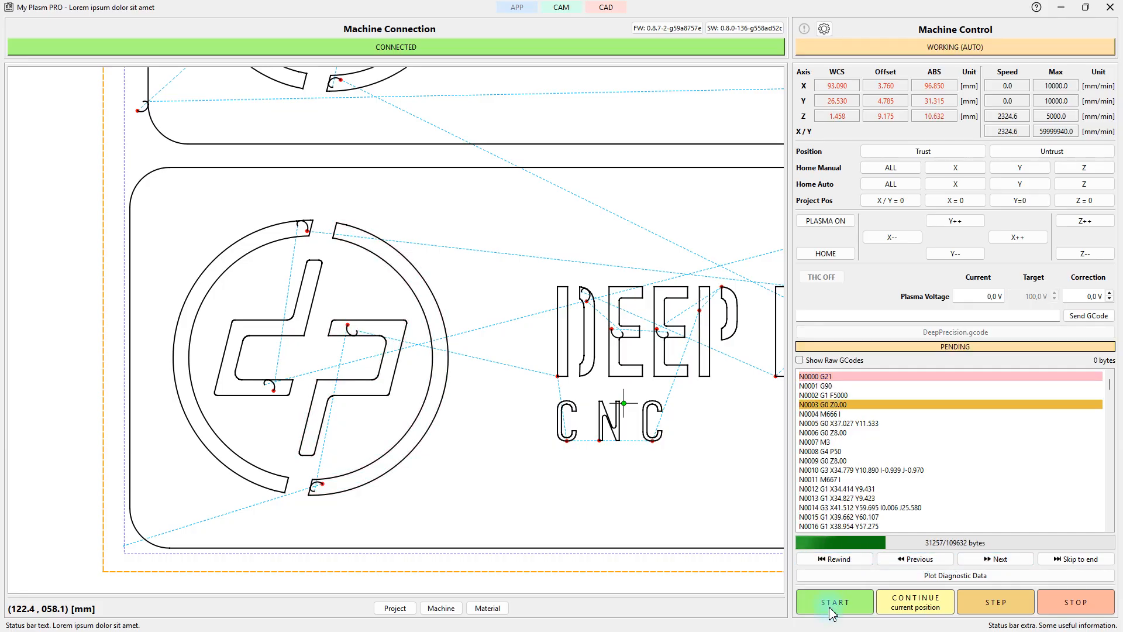
left_click(833, 601)
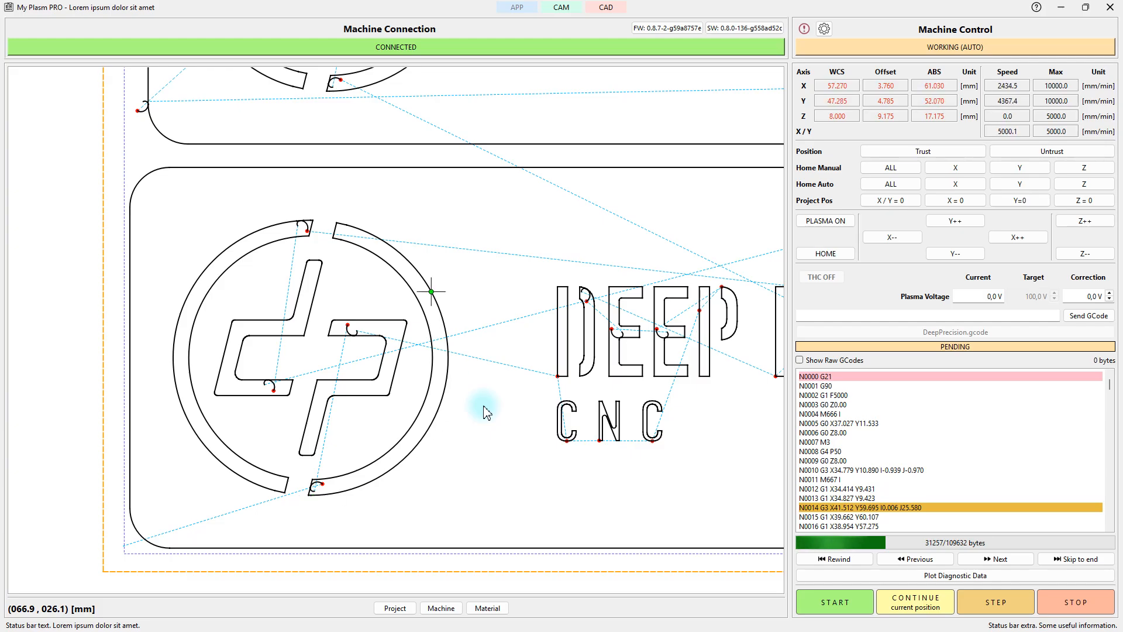